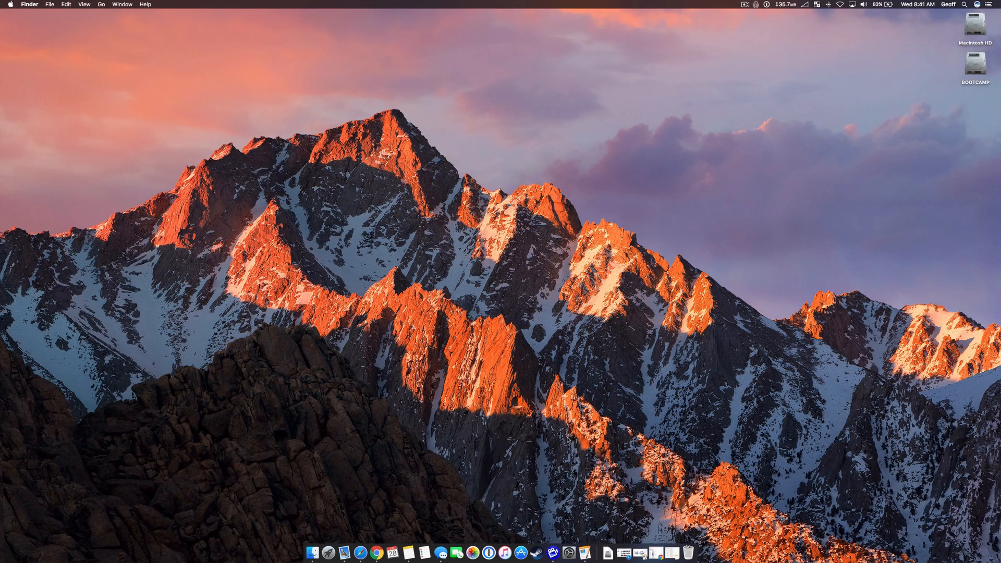
# Launch System Preferences from the Dock to show the grid of preference panes.
pyautogui.click(573, 553)
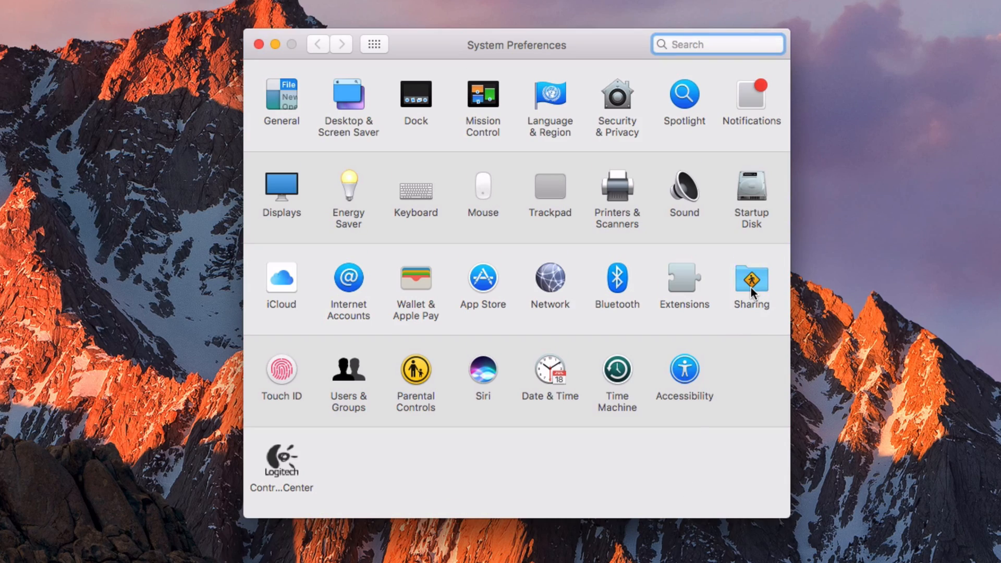
# In Sharing, add a shared folder under File Sharing and choose Desktop in the picker.
pyautogui.click(751, 277)
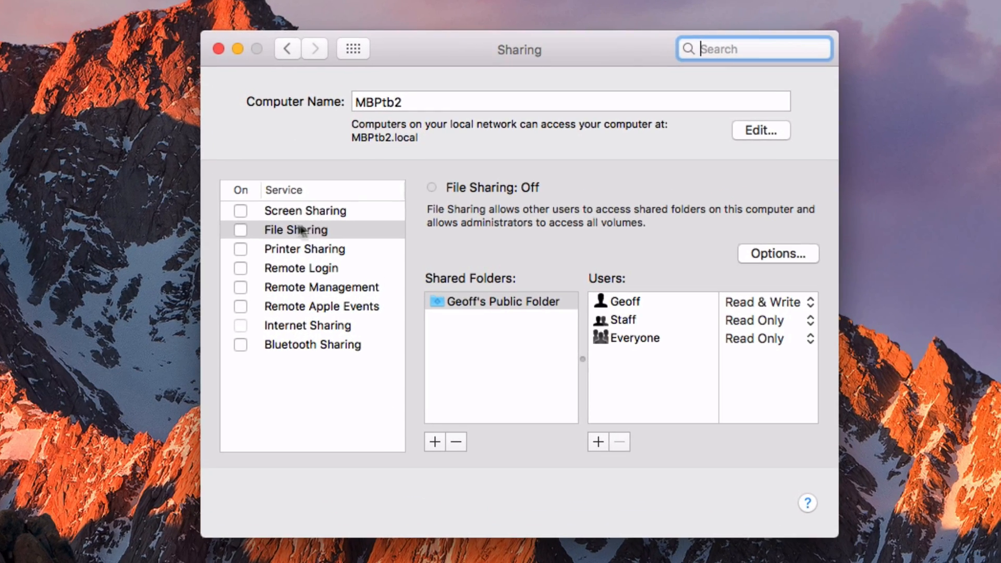
pyautogui.moveTo(519, 354)
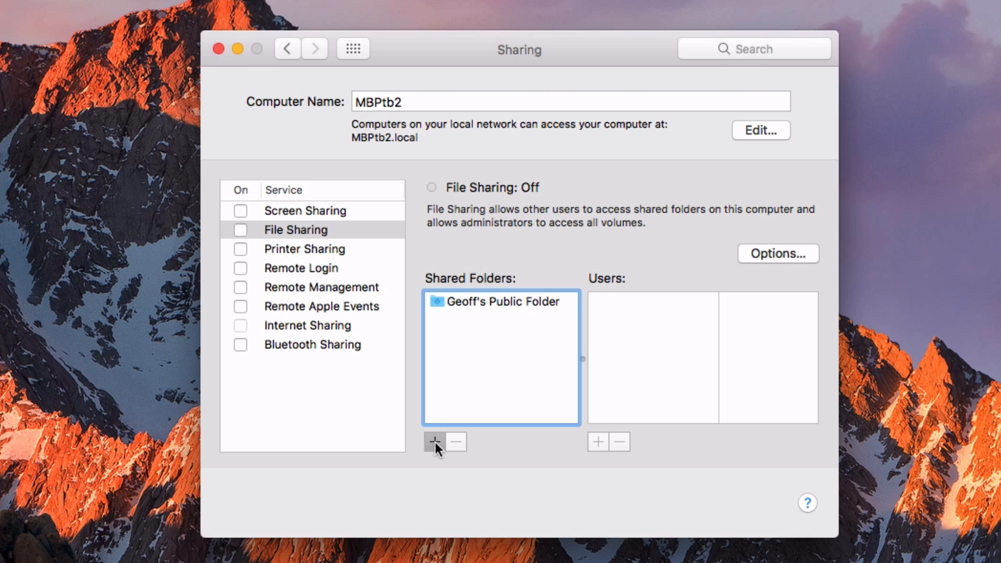
pyautogui.click(433, 442)
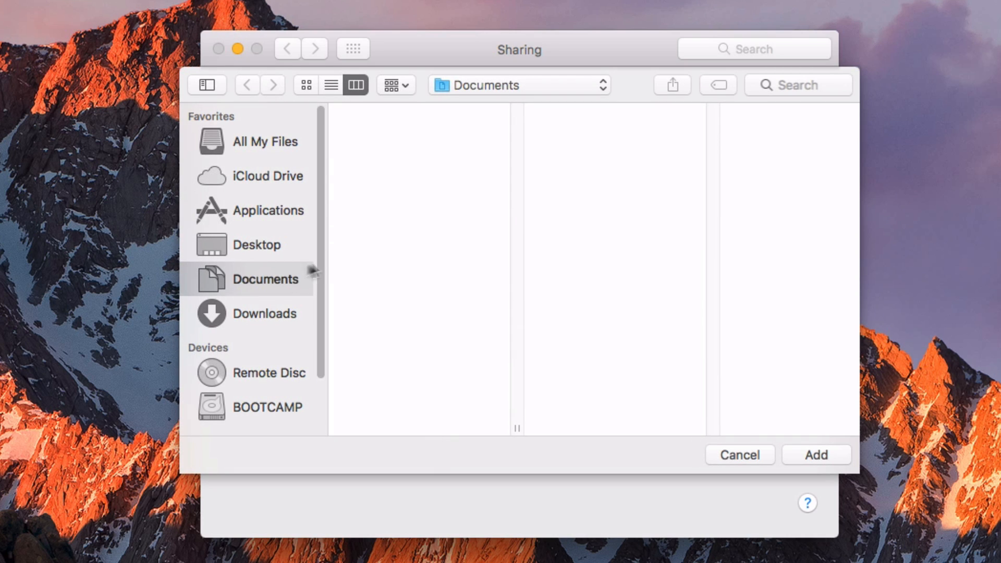
pyautogui.moveTo(289, 254)
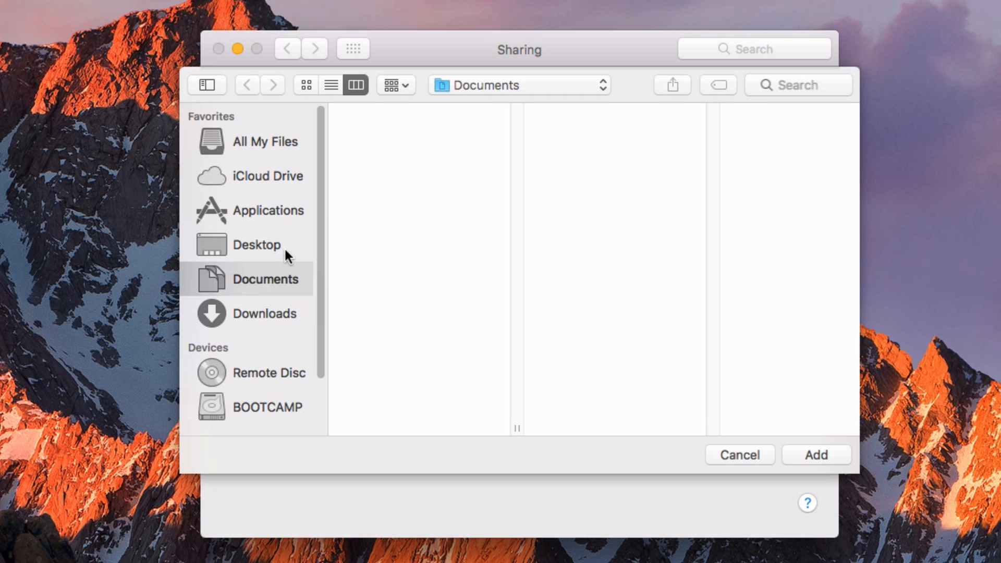
pyautogui.click(257, 244)
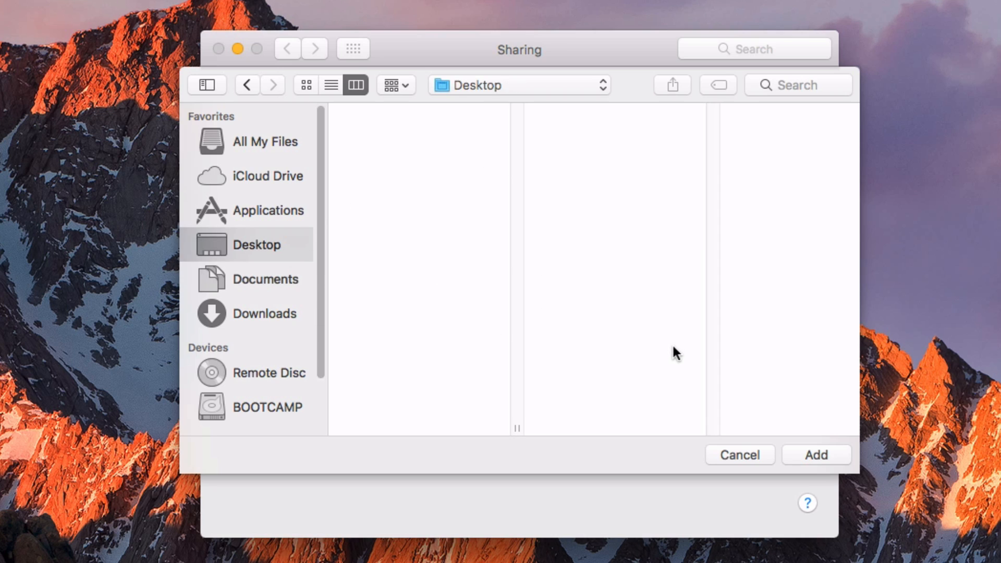
pyautogui.moveTo(670, 351)
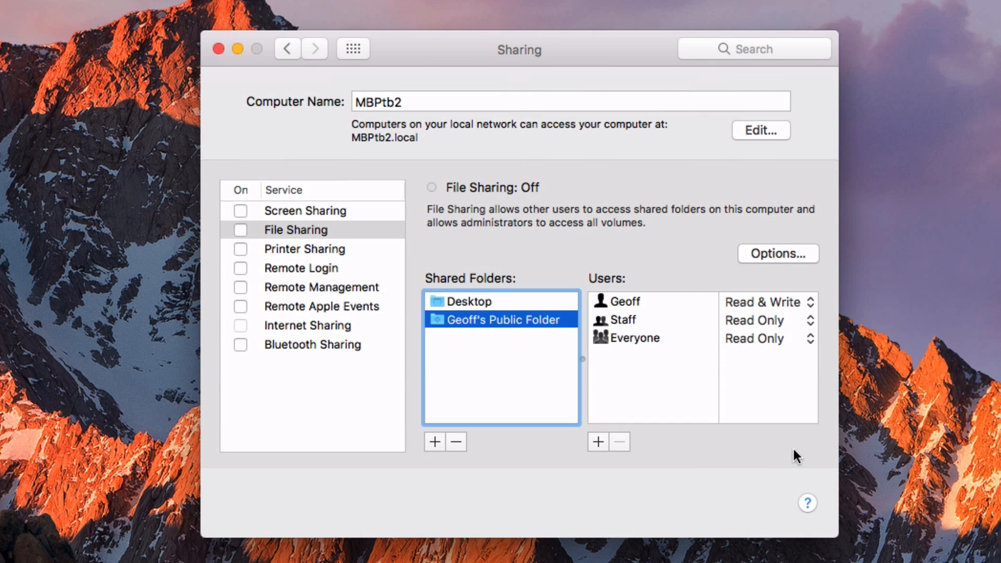
# Select Desktop in Shared Folders to show its users and permission levels.
pyautogui.click(469, 301)
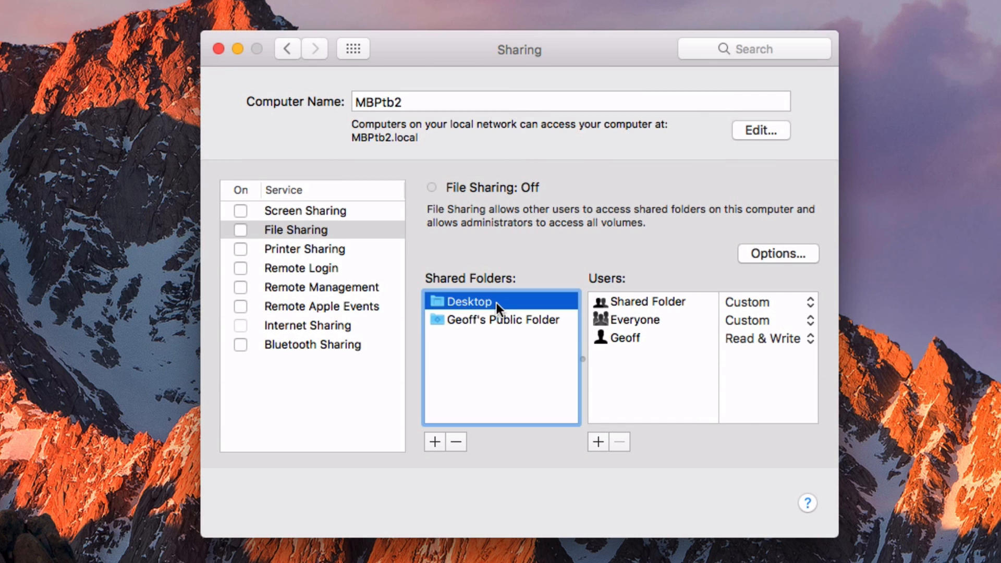
pyautogui.moveTo(517, 311)
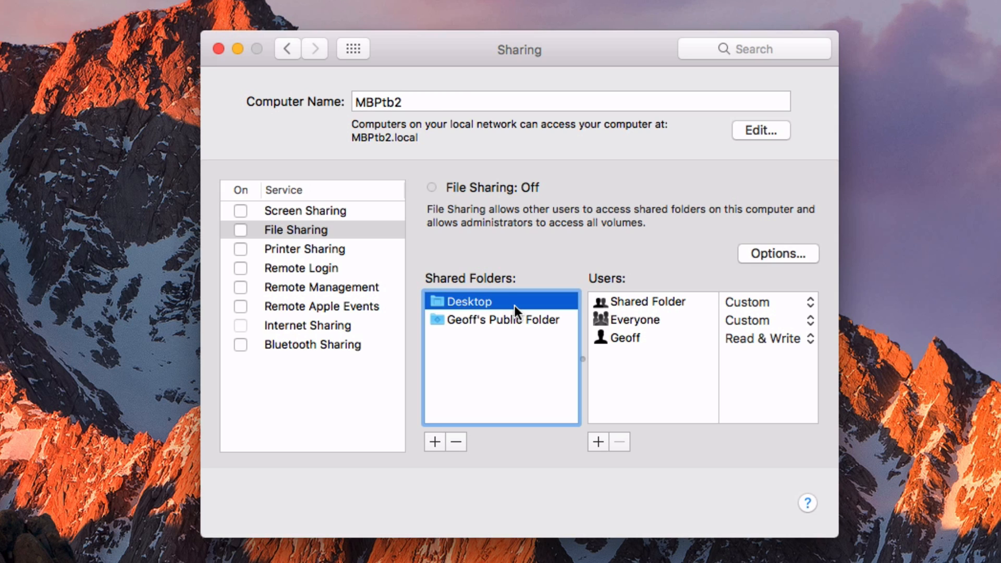
pyautogui.moveTo(563, 309)
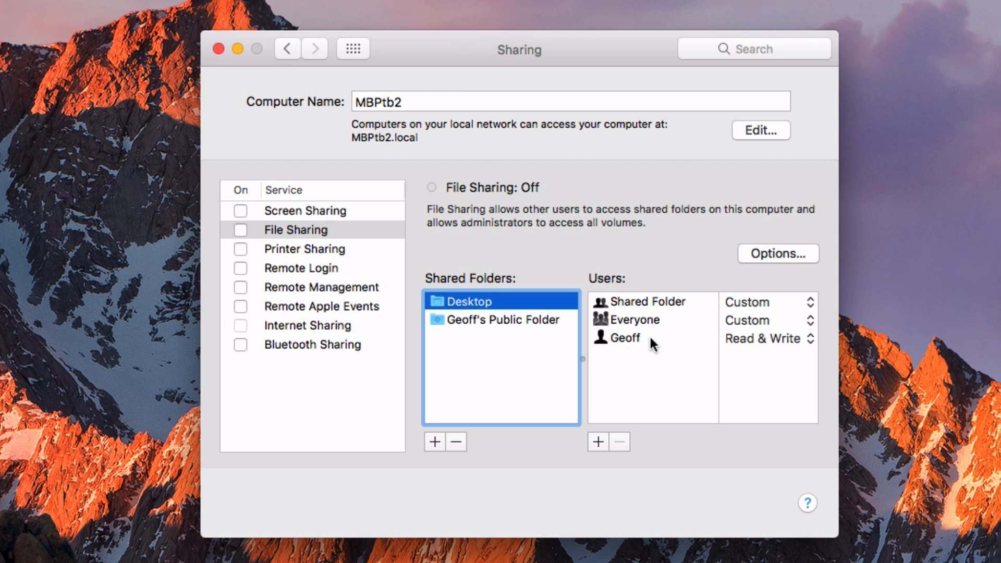
pyautogui.moveTo(662, 345)
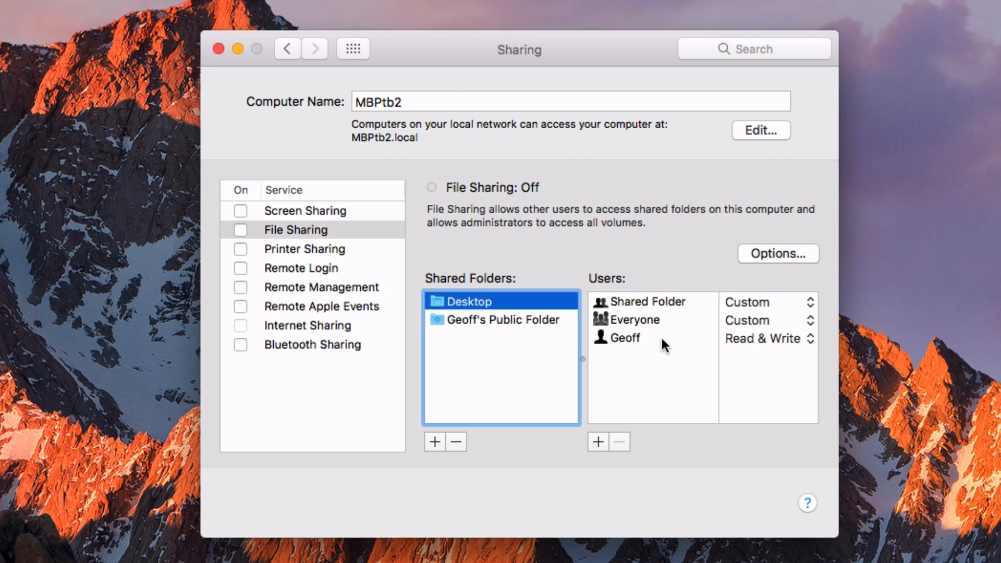
pyautogui.moveTo(647, 343)
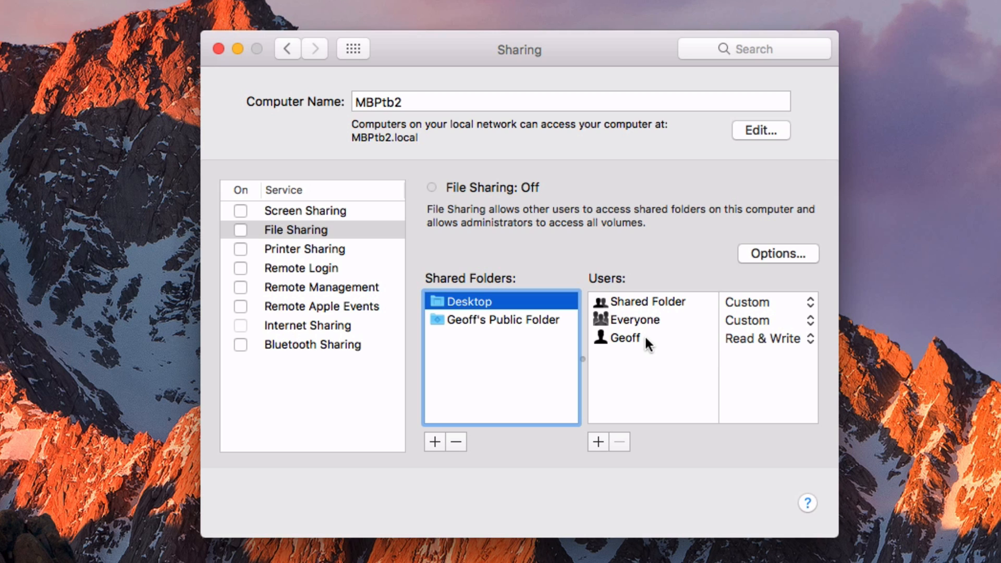
pyautogui.click(624, 338)
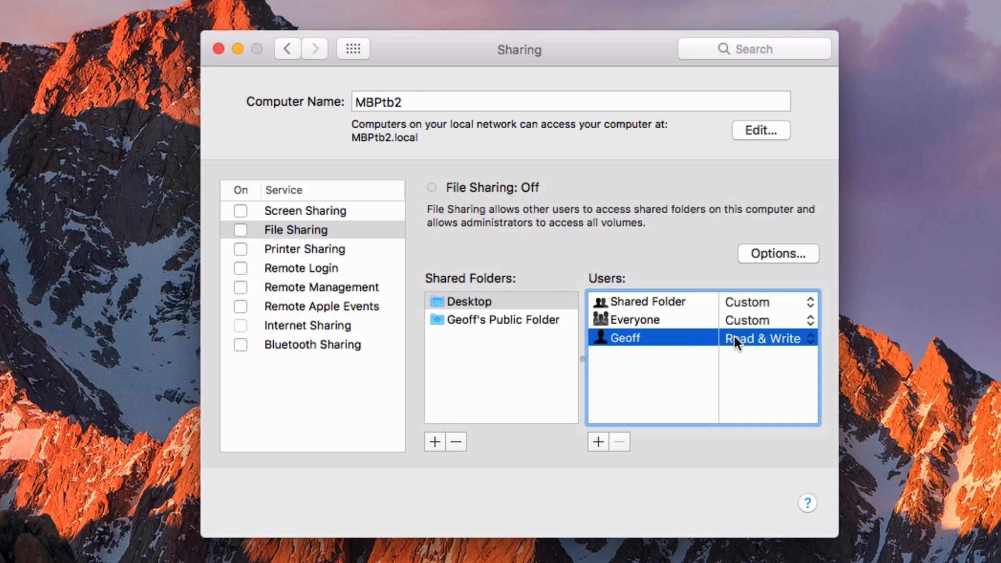
pyautogui.click(762, 338)
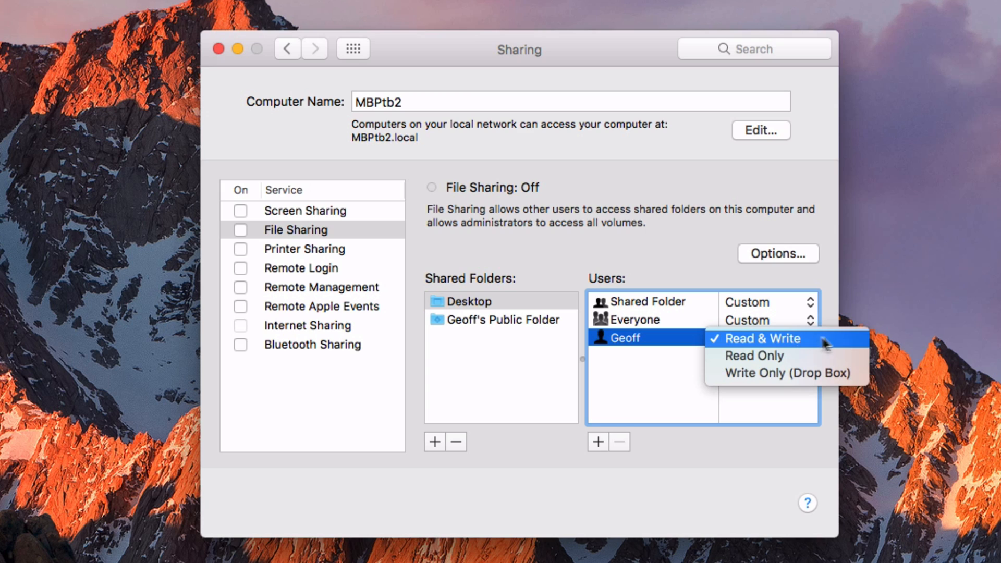
pyautogui.moveTo(811, 343)
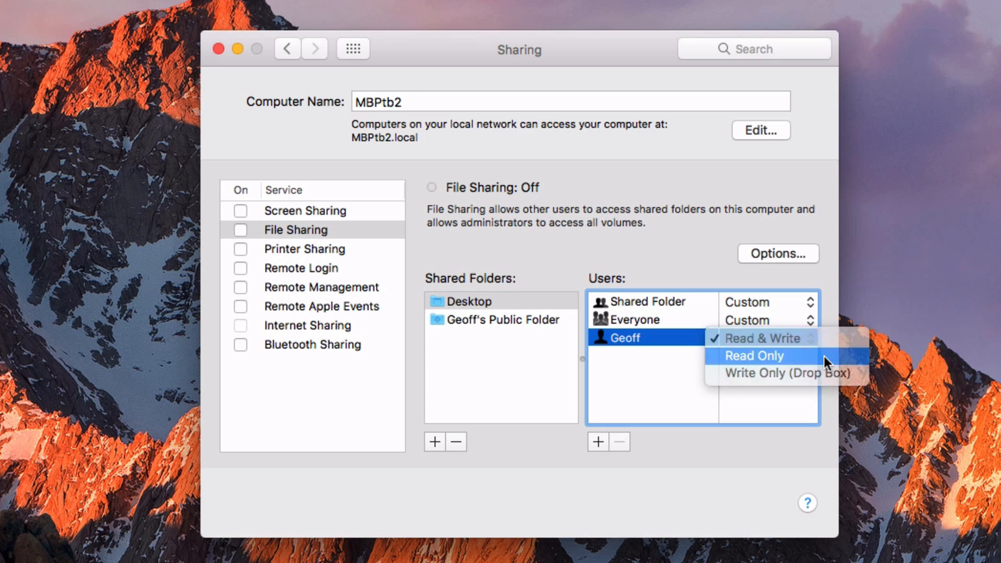
pyautogui.click(754, 356)
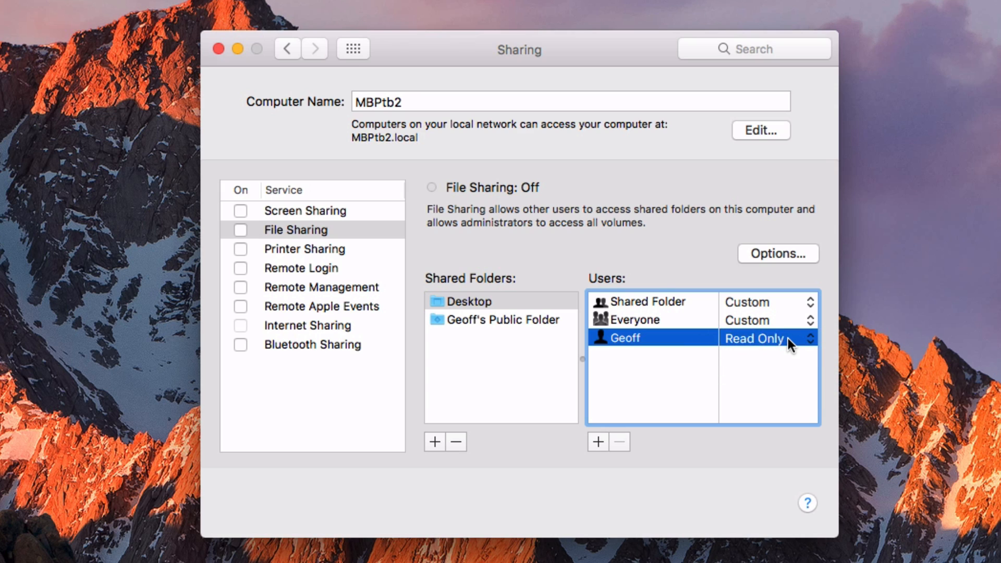
pyautogui.click(765, 338)
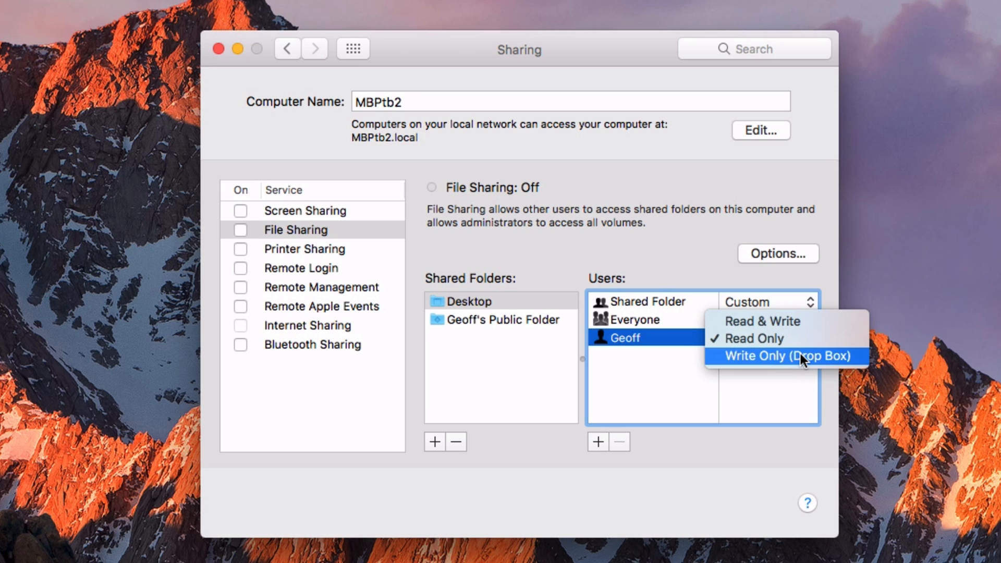
pyautogui.moveTo(785, 358)
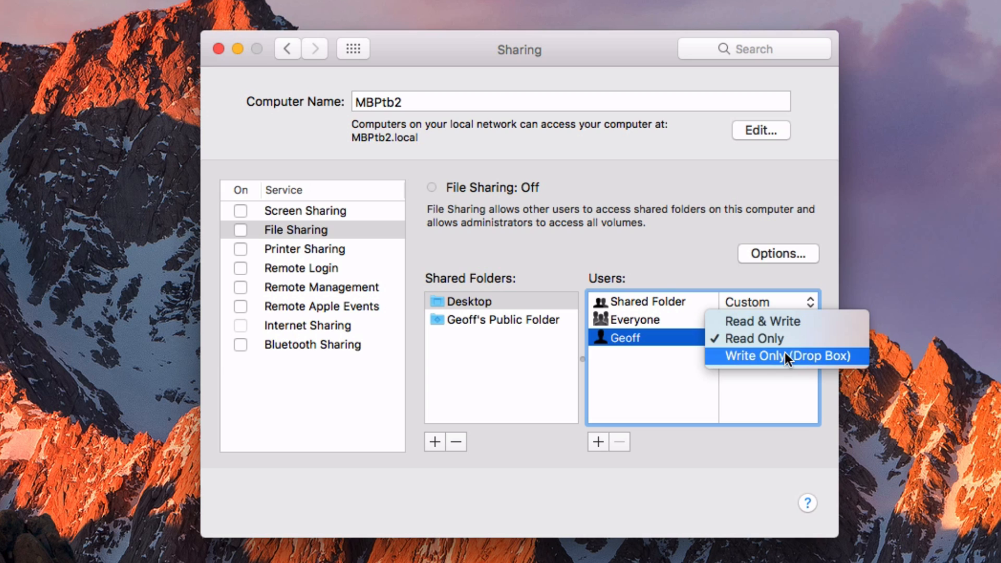
pyautogui.click(762, 321)
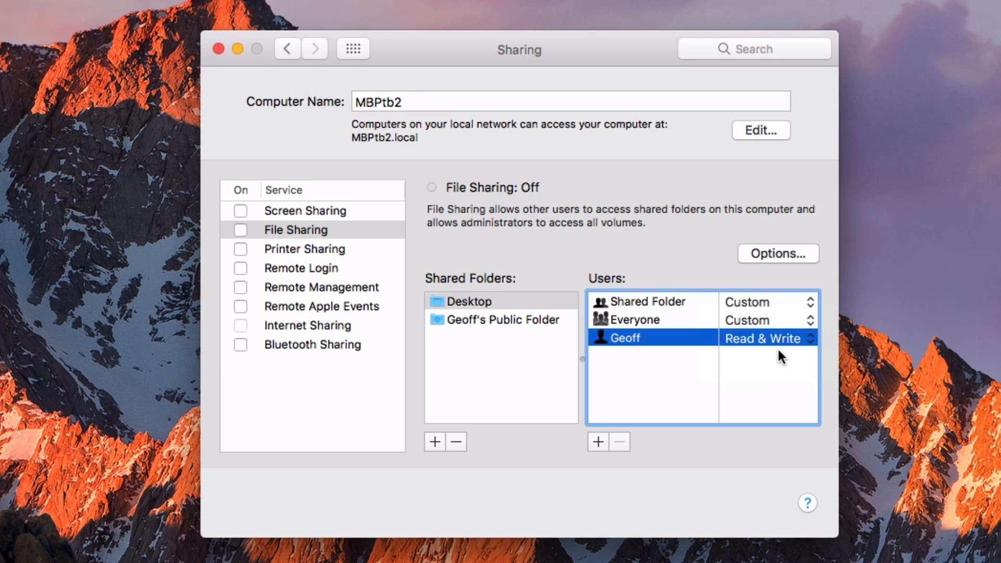
pyautogui.moveTo(566, 355)
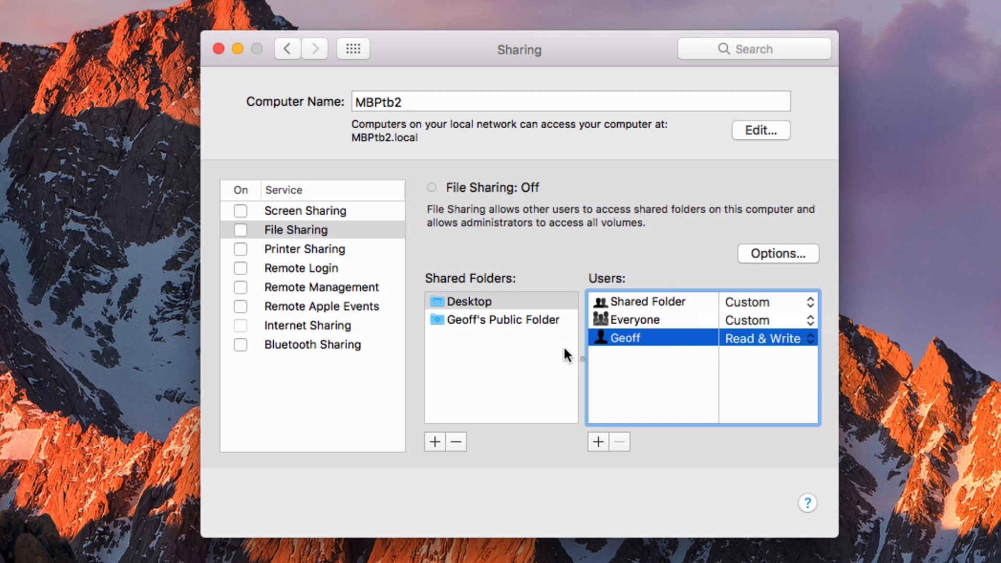
pyautogui.click(469, 302)
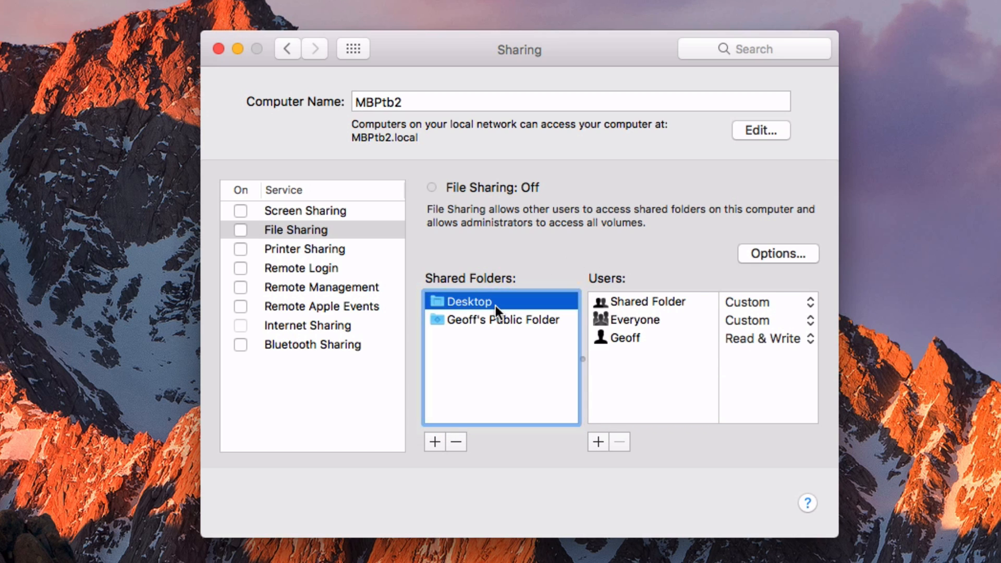
pyautogui.moveTo(569, 202)
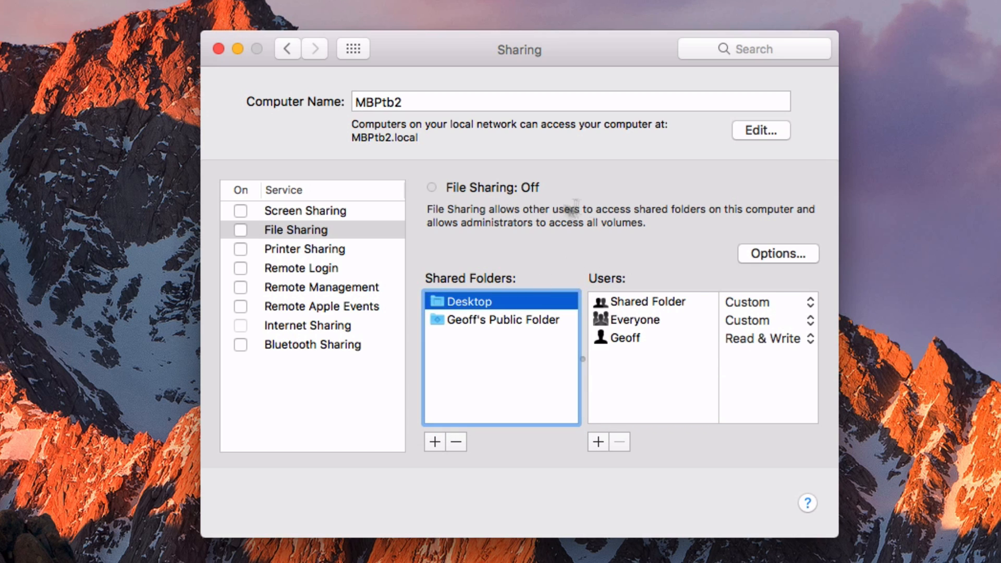
# In File Sharing Options, enable sharing over both SMB and AFP and confirm with Done.
pyautogui.click(776, 253)
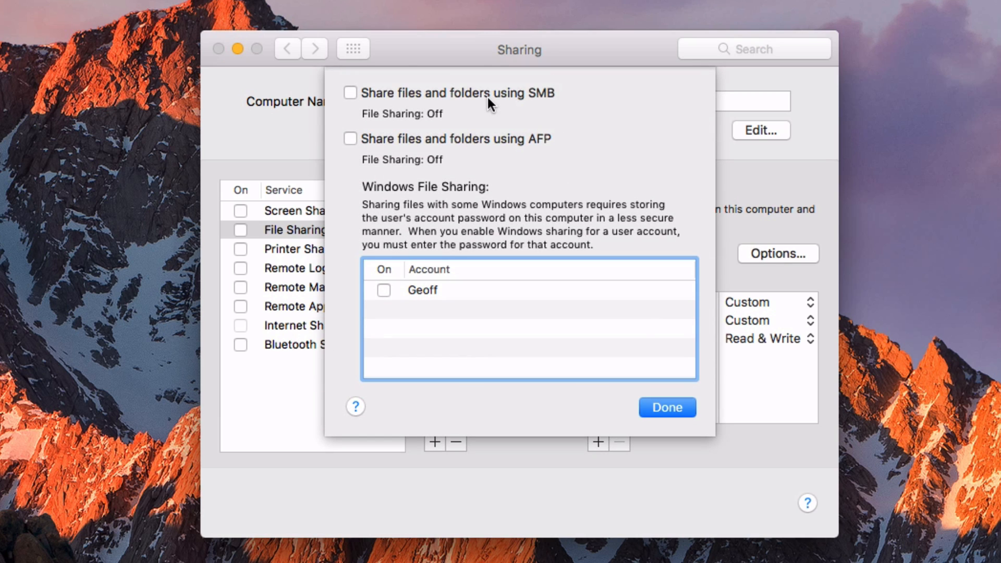
pyautogui.moveTo(520, 105)
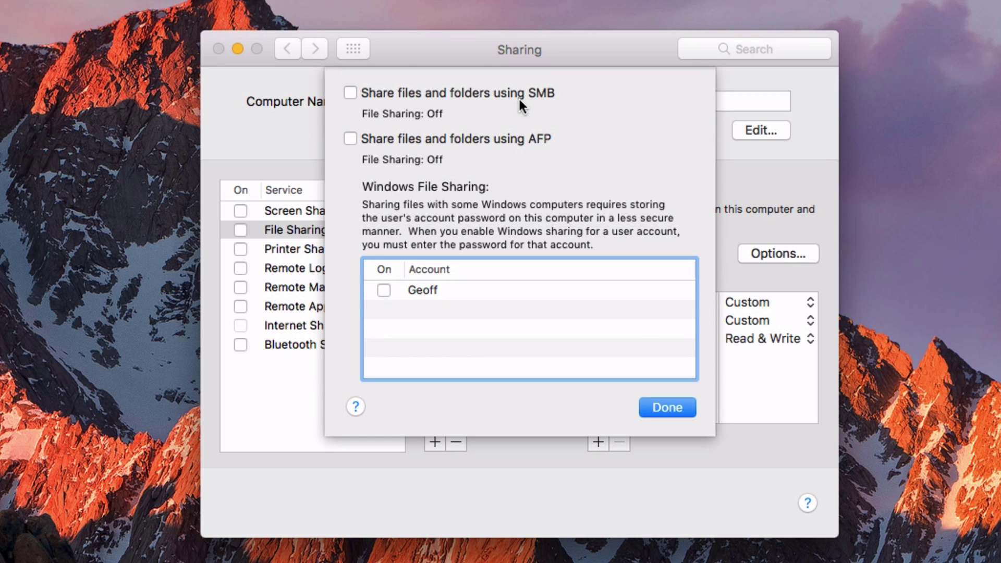
pyautogui.moveTo(542, 106)
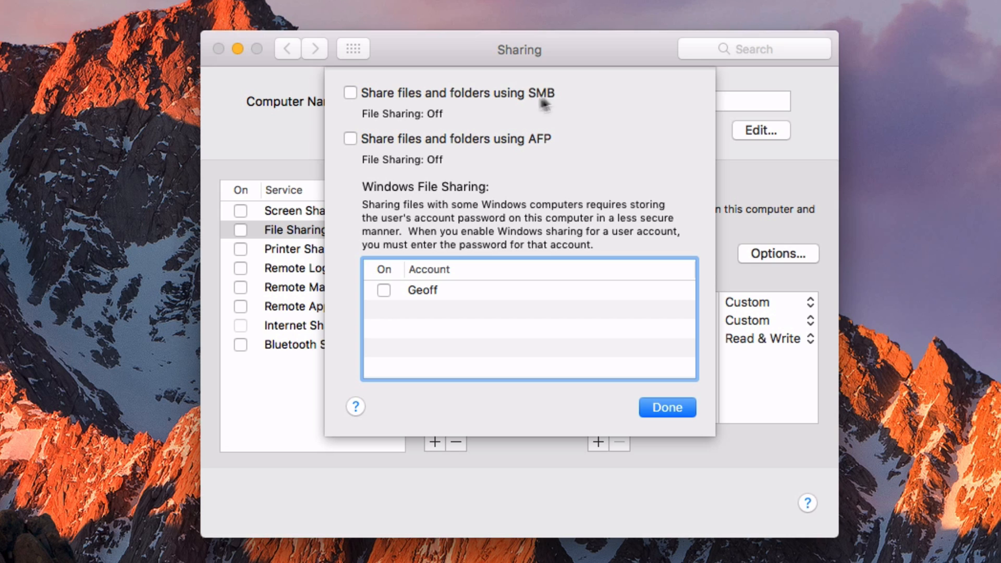
pyautogui.moveTo(551, 144)
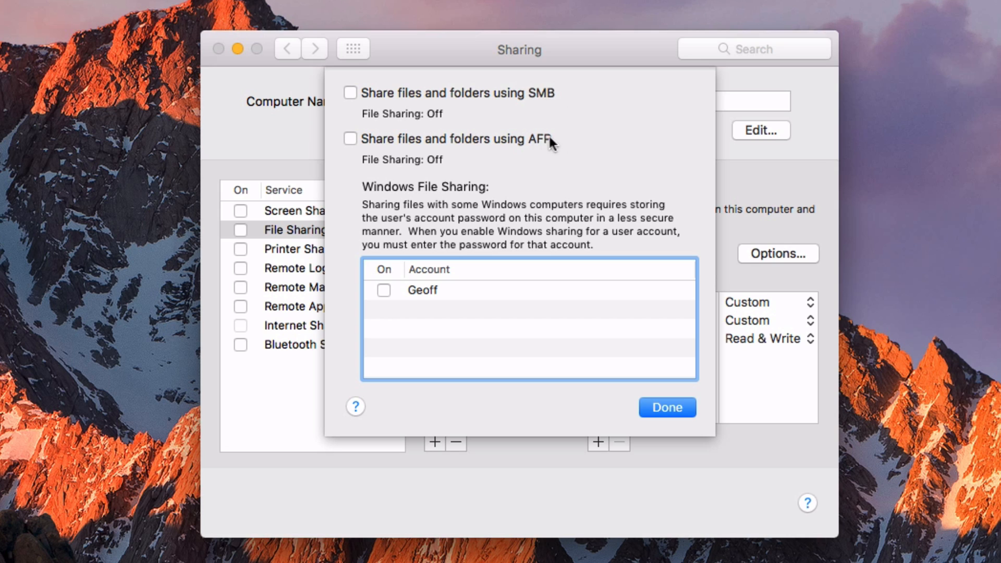
pyautogui.moveTo(364, 102)
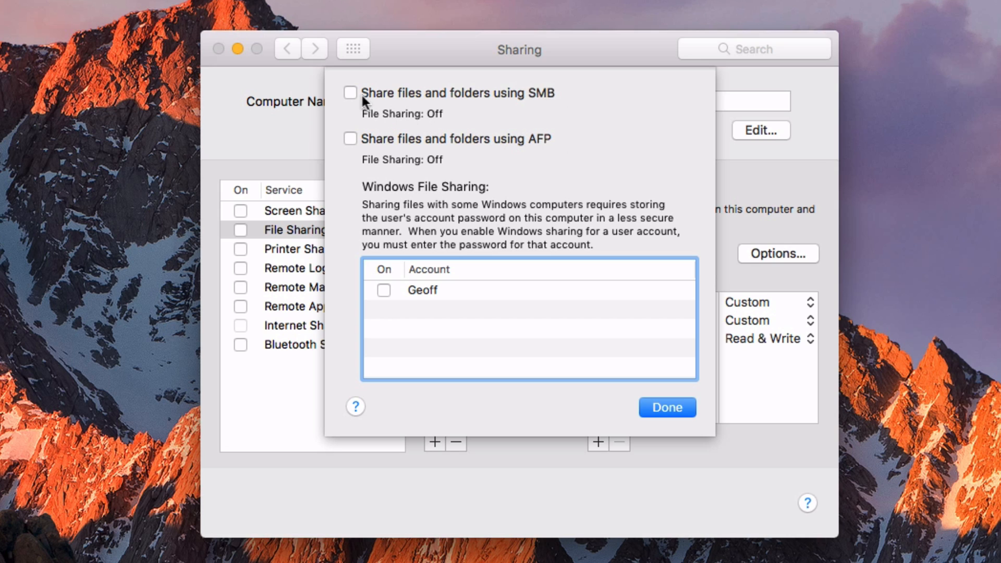
pyautogui.click(349, 93)
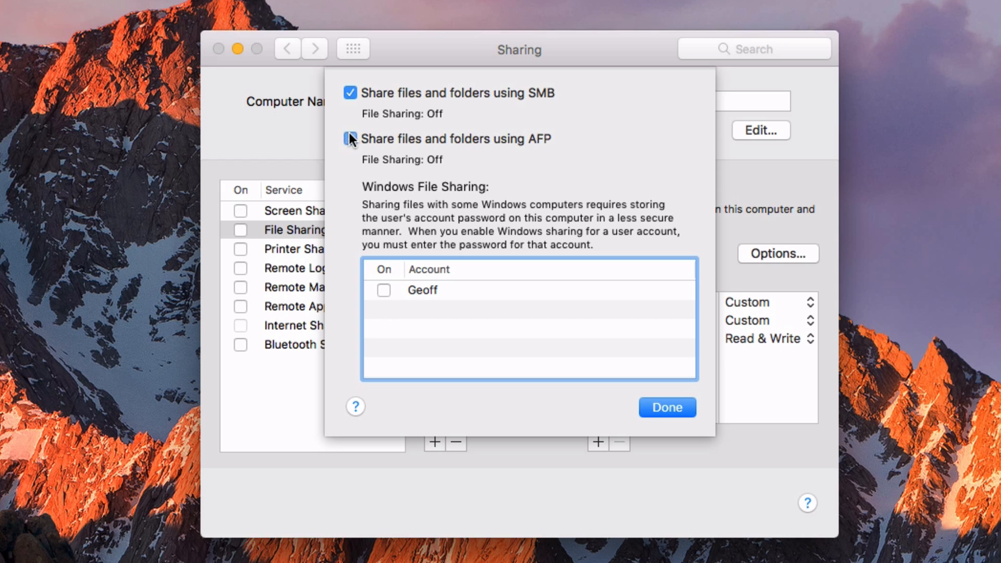
pyautogui.click(350, 139)
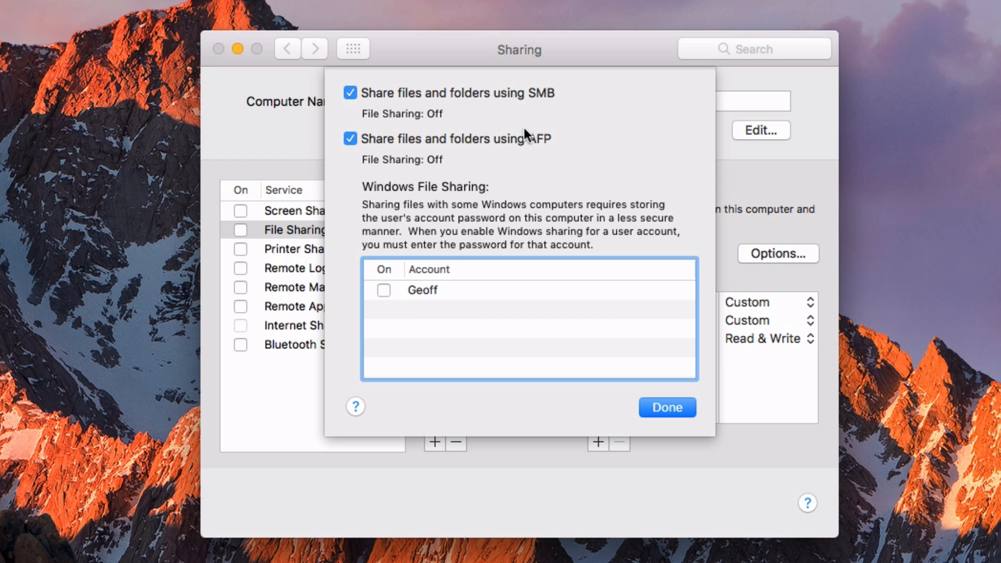
pyautogui.moveTo(547, 112)
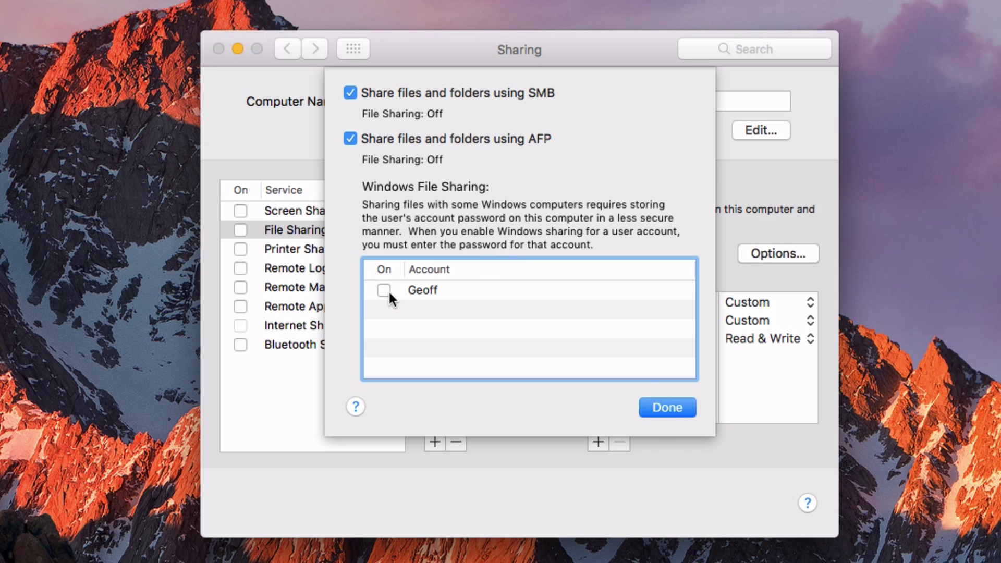
pyautogui.click(666, 406)
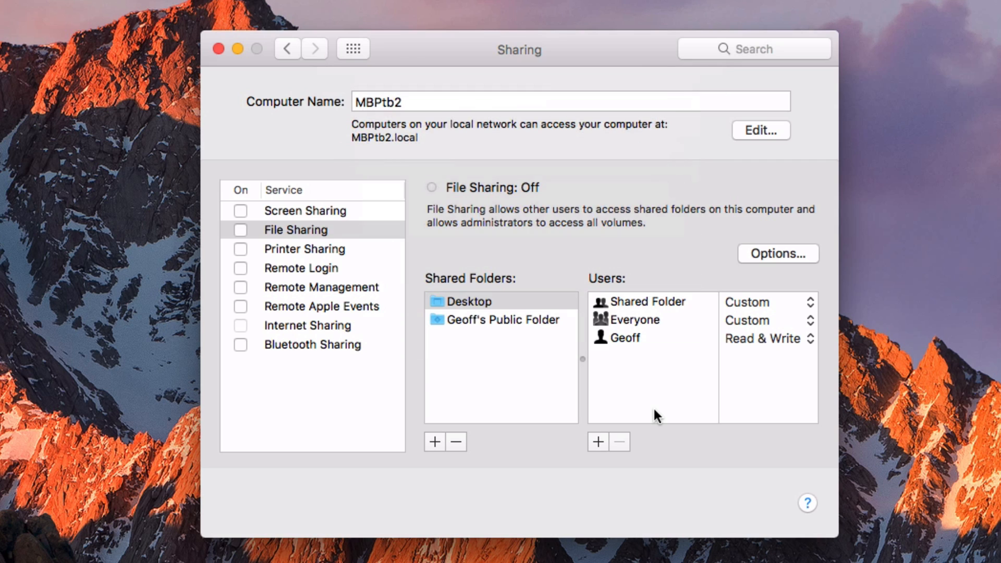
# Switch the File Sharing service on so Desktop is reachable via afp and smb.
pyautogui.click(240, 230)
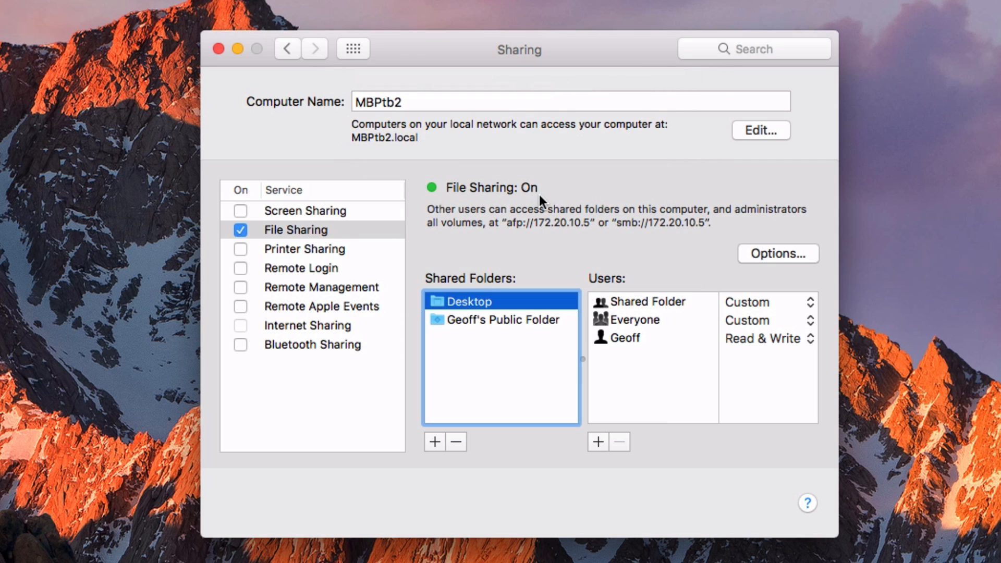
pyautogui.moveTo(510, 230)
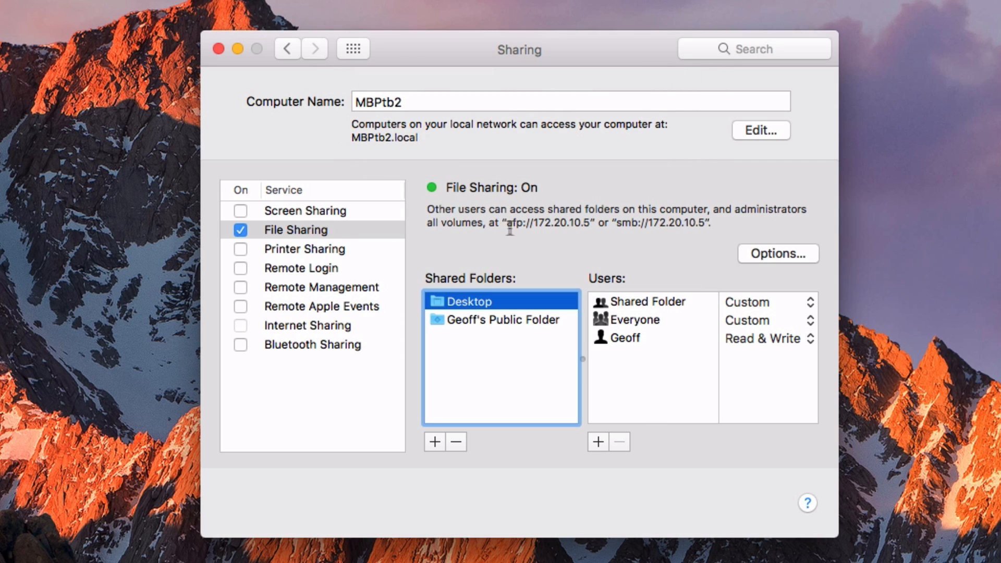
pyautogui.moveTo(654, 227)
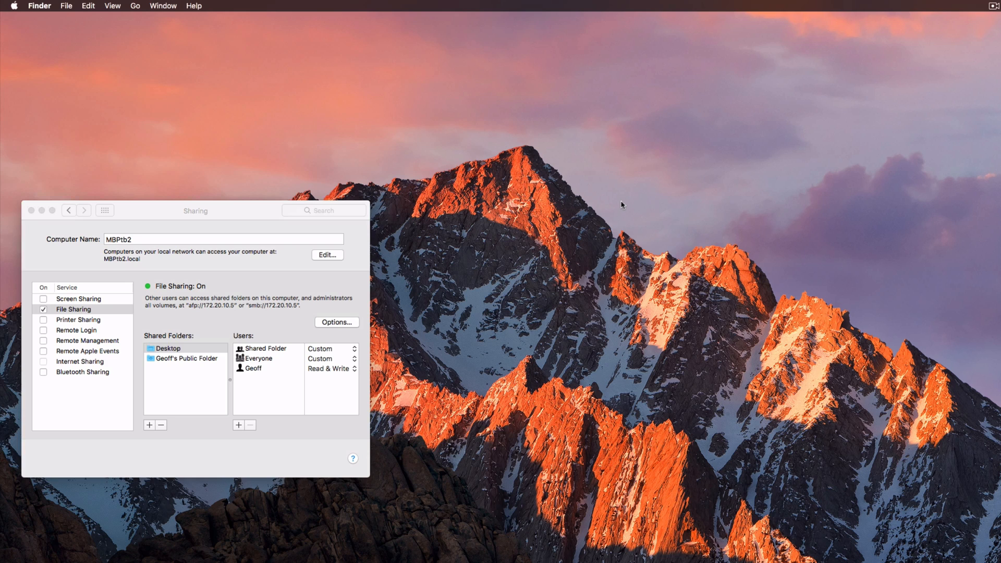
# From Finder's Go menu, bring up the Connect to Server dialog.
pyautogui.click(134, 5)
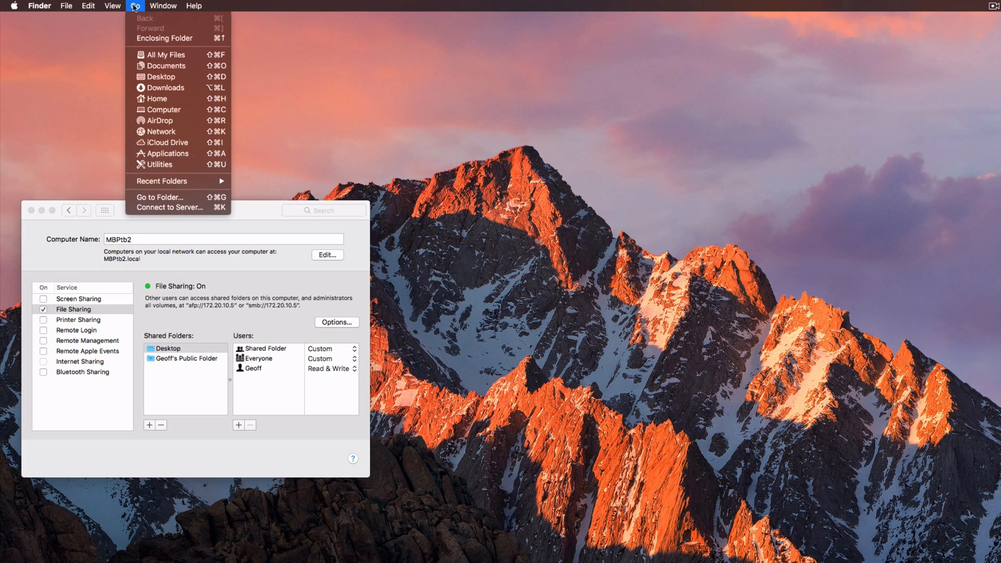
pyautogui.moveTo(184, 197)
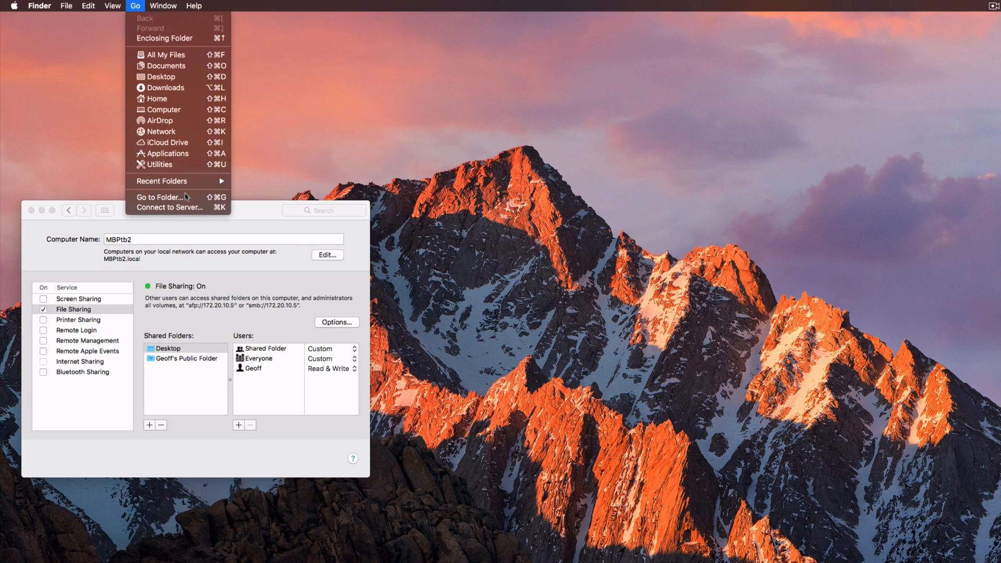
pyautogui.click(169, 207)
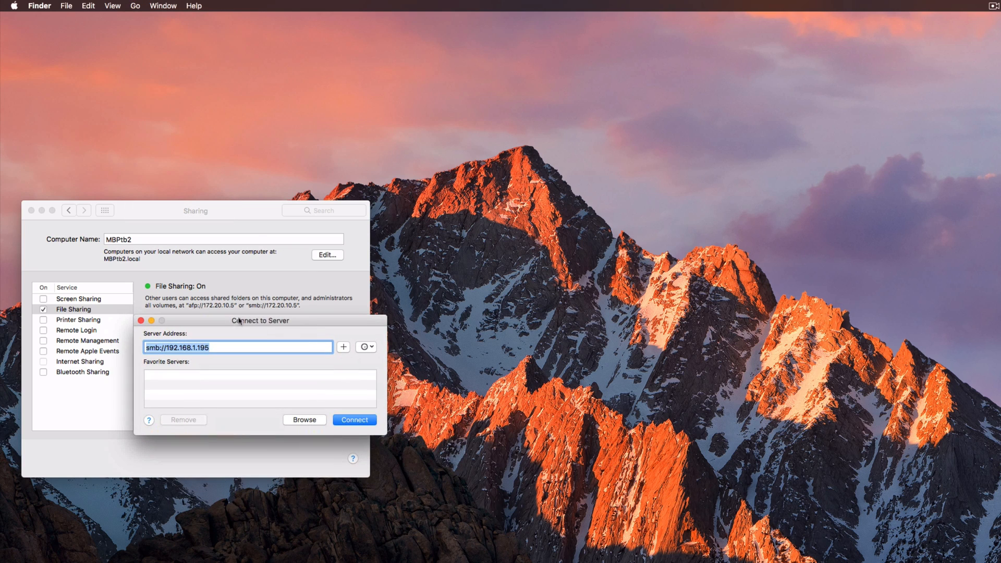
pyautogui.moveTo(225, 322)
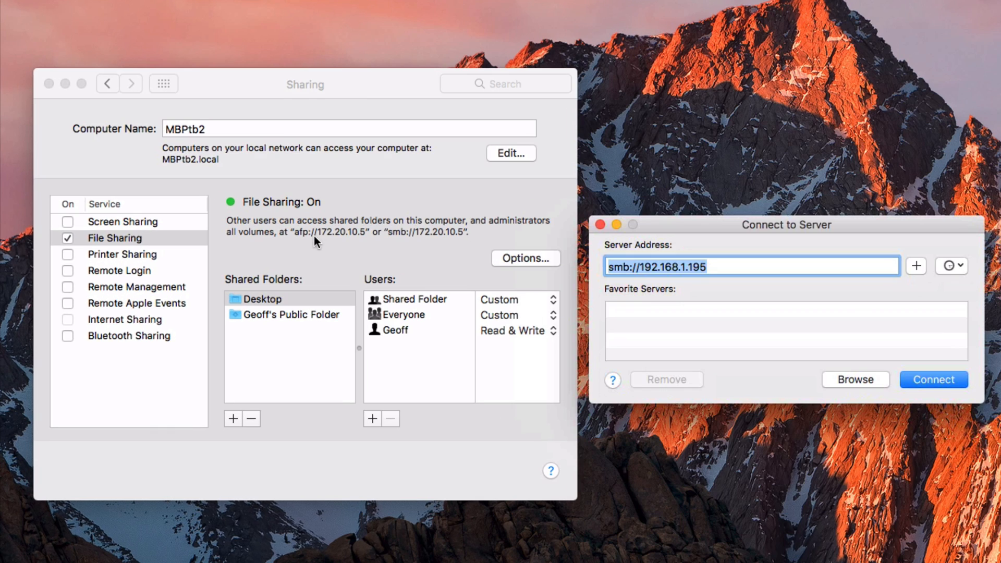
pyautogui.moveTo(425, 247)
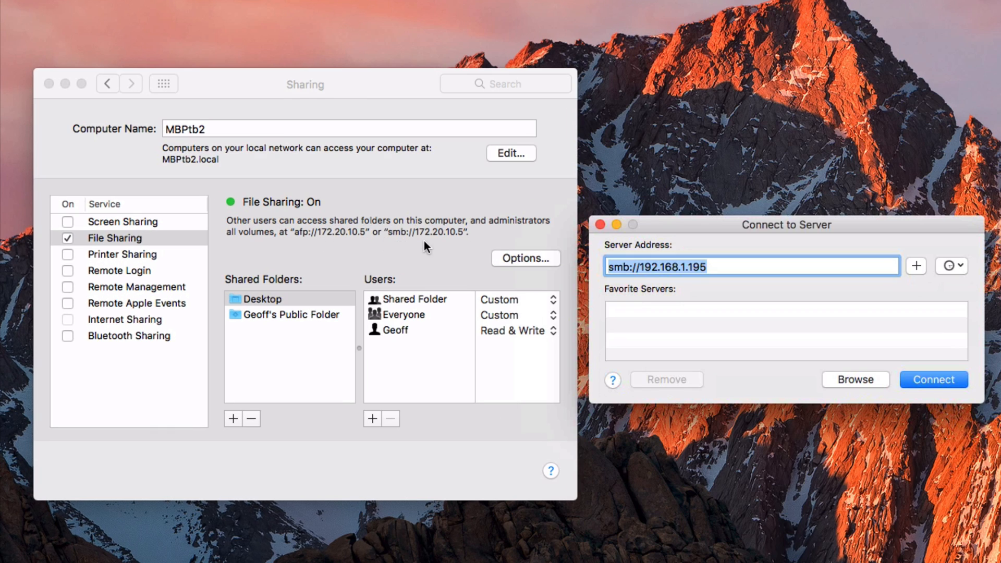
pyautogui.moveTo(421, 240)
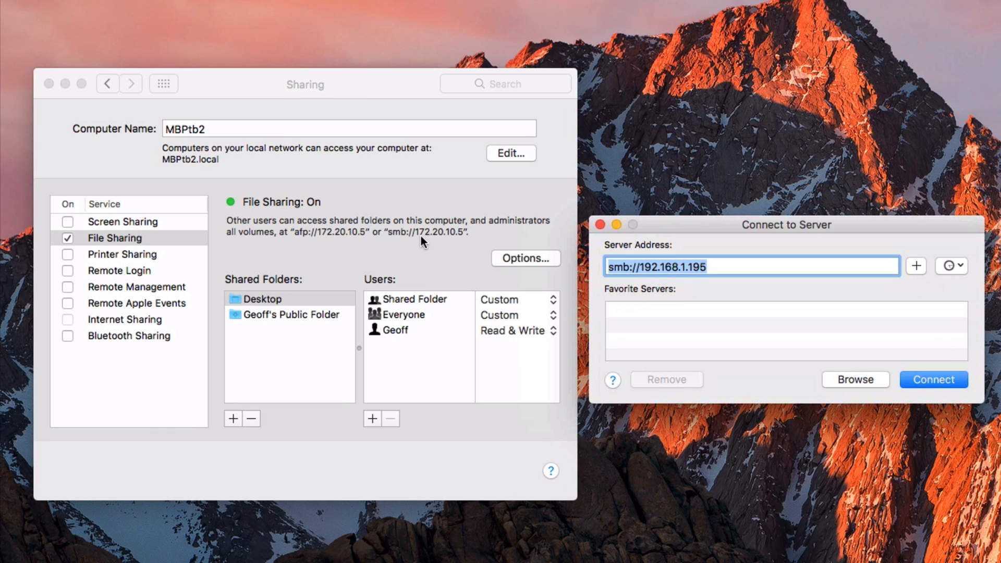
pyautogui.moveTo(417, 236)
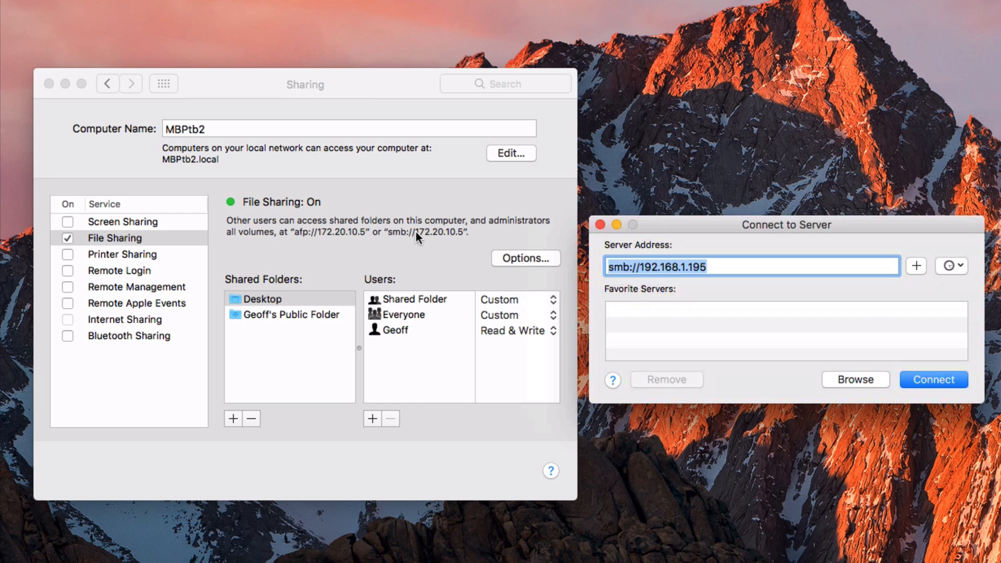
pyautogui.moveTo(626, 283)
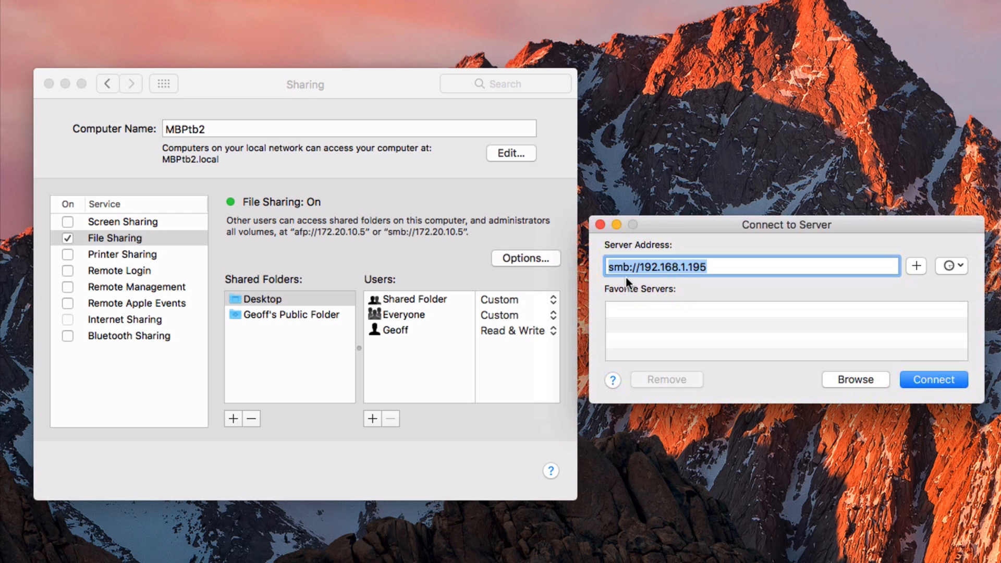
pyautogui.moveTo(823, 315)
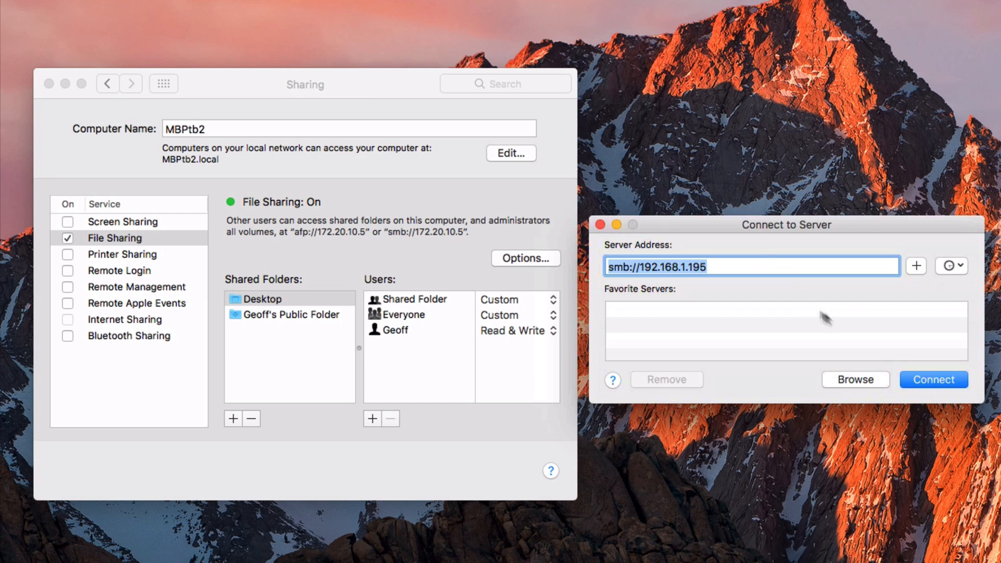
pyautogui.moveTo(403, 359)
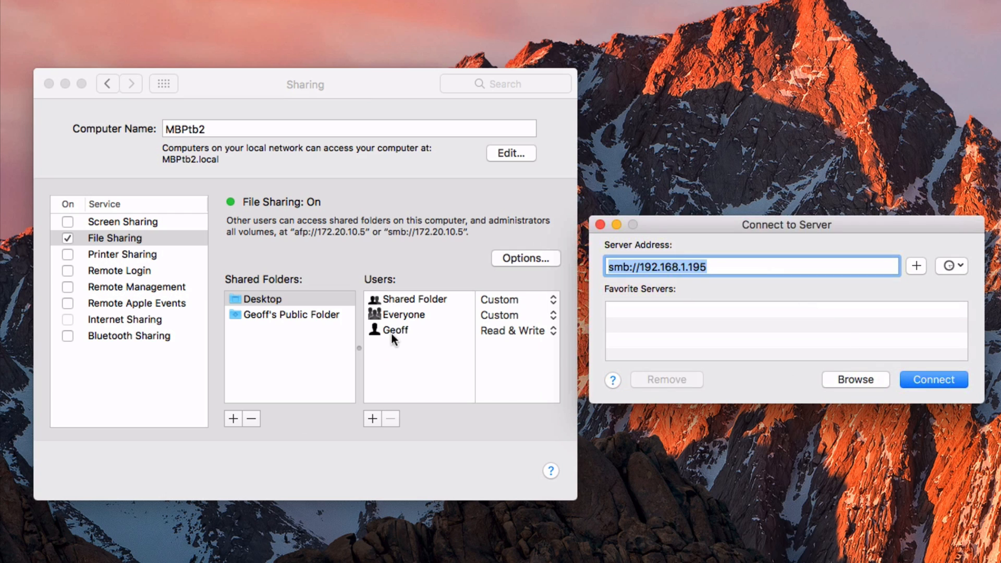
pyautogui.moveTo(707, 230)
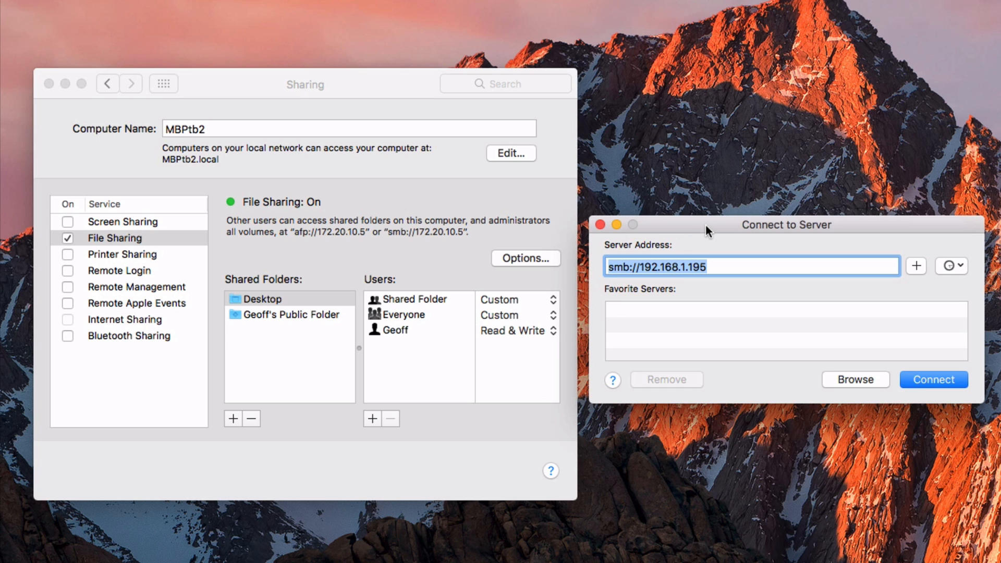
# Move the Connect to Server dialog with smb://192.168.1.195 beside the Sharing window.
pyautogui.moveTo(786, 224); pyautogui.dragTo(993, 193)
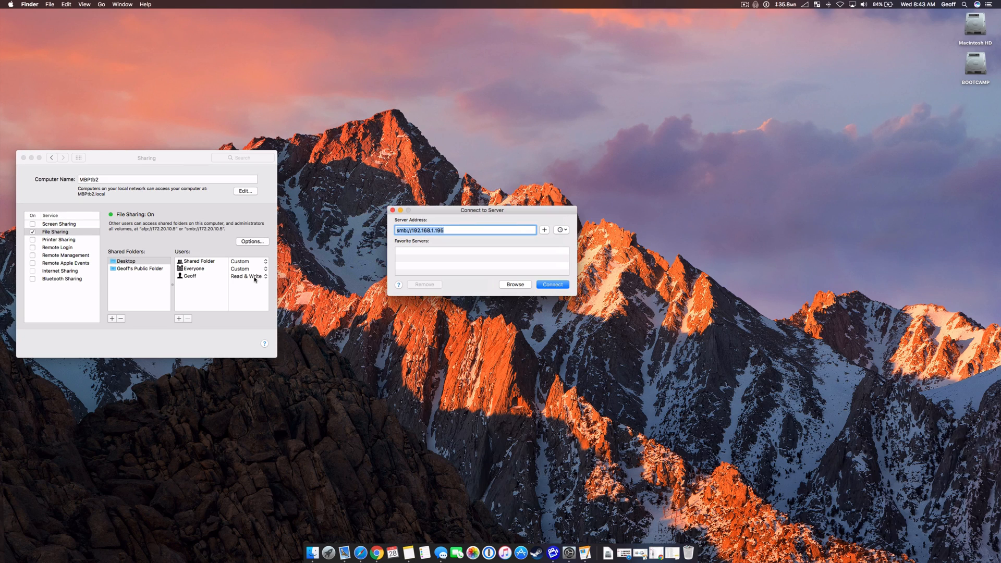
pyautogui.moveTo(893, 139)
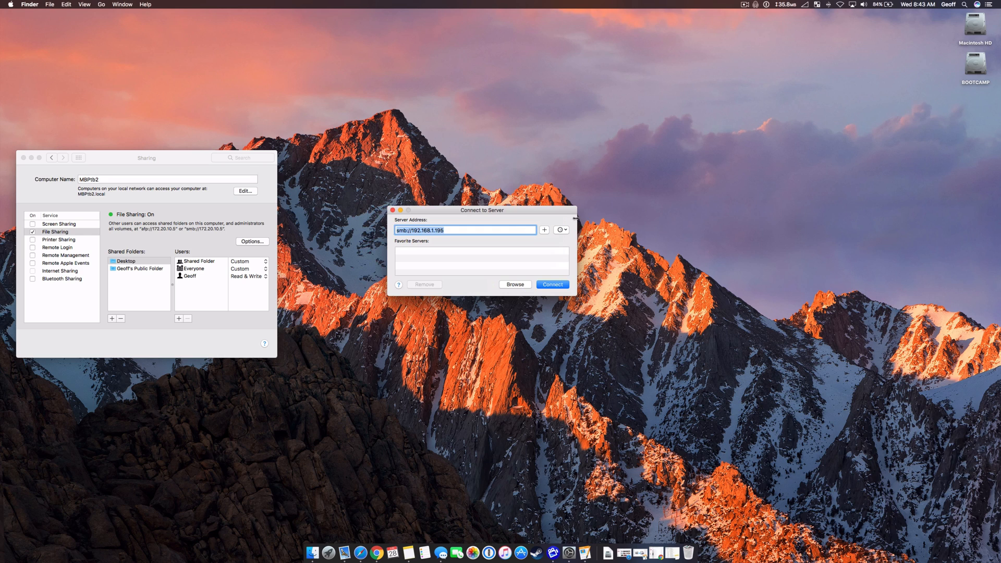
pyautogui.moveTo(567, 213)
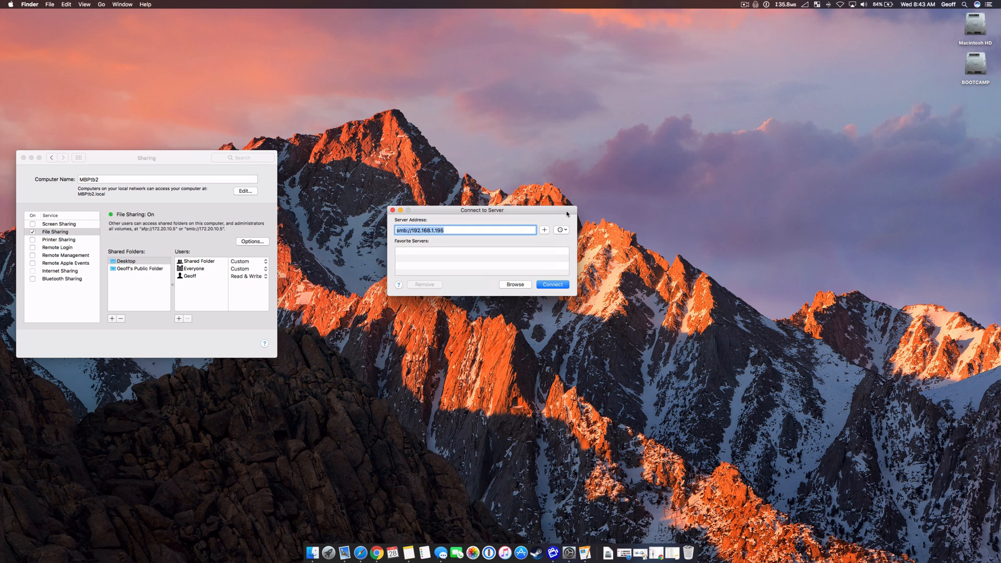